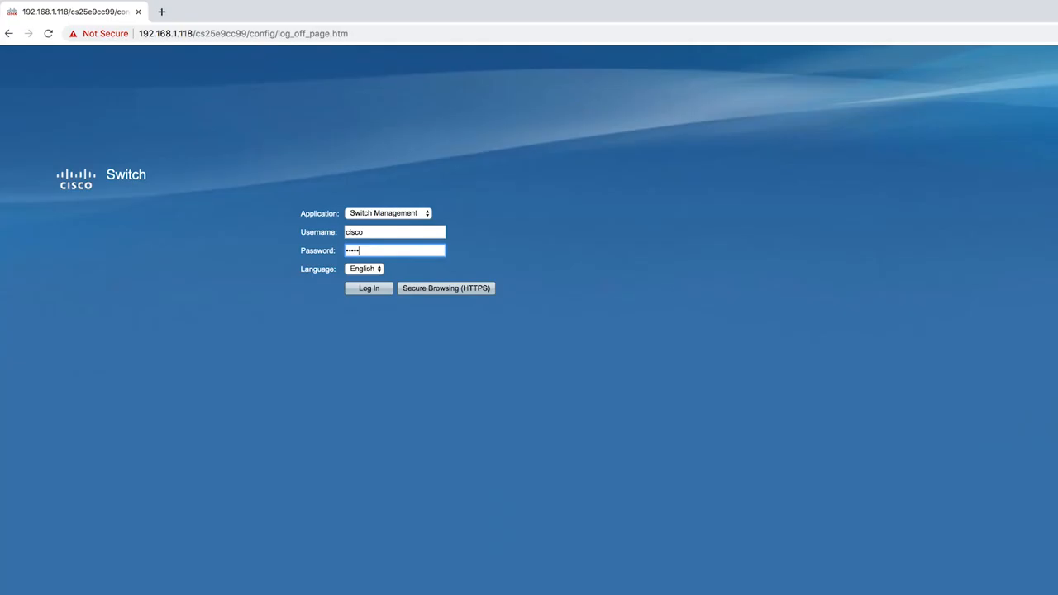
- Log in to the switch management and land on the Getting Started page
left_click(369, 287)
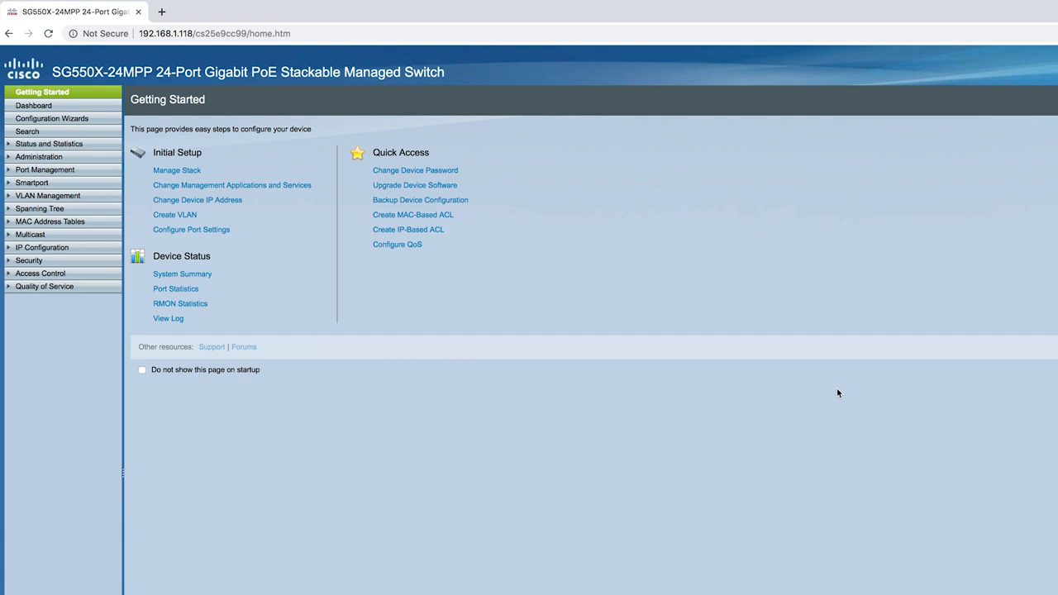
- Enable CDP Status under Administration > Discovery - CDP > Properties and apply it
left_click(39, 156)
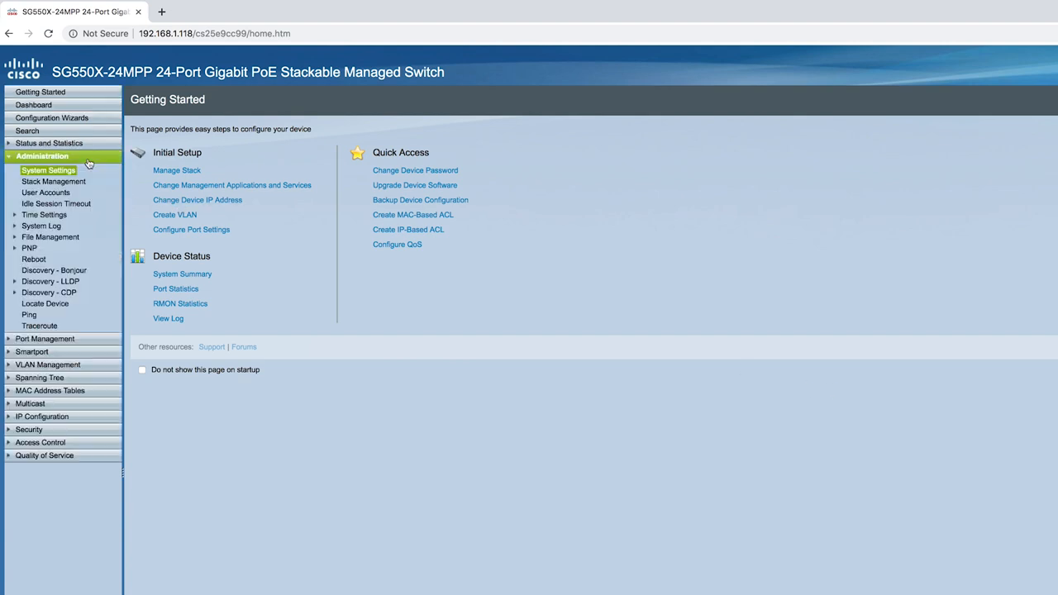
left_click(47, 170)
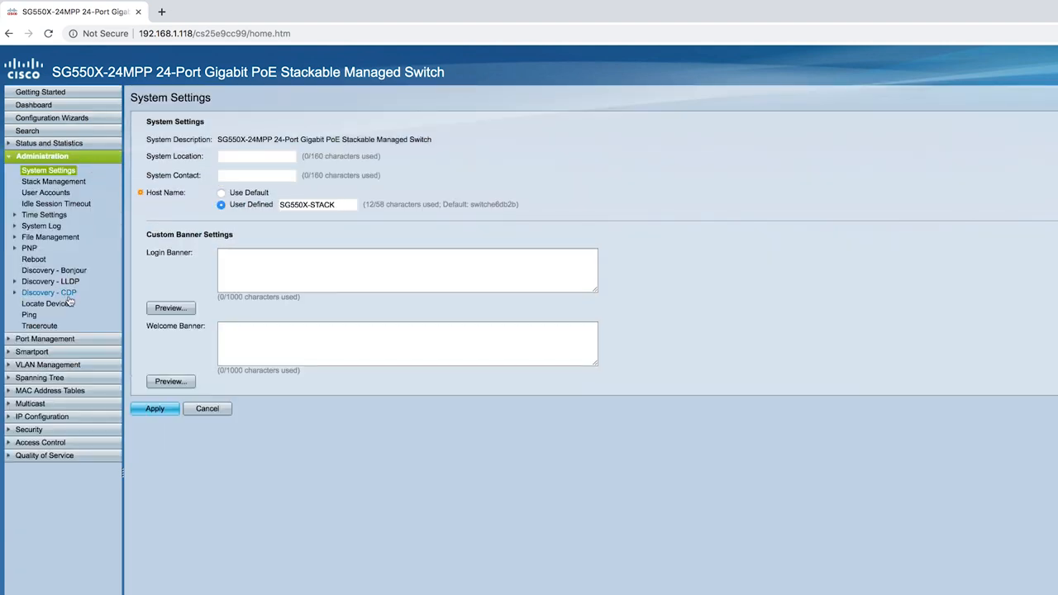
left_click(48, 292)
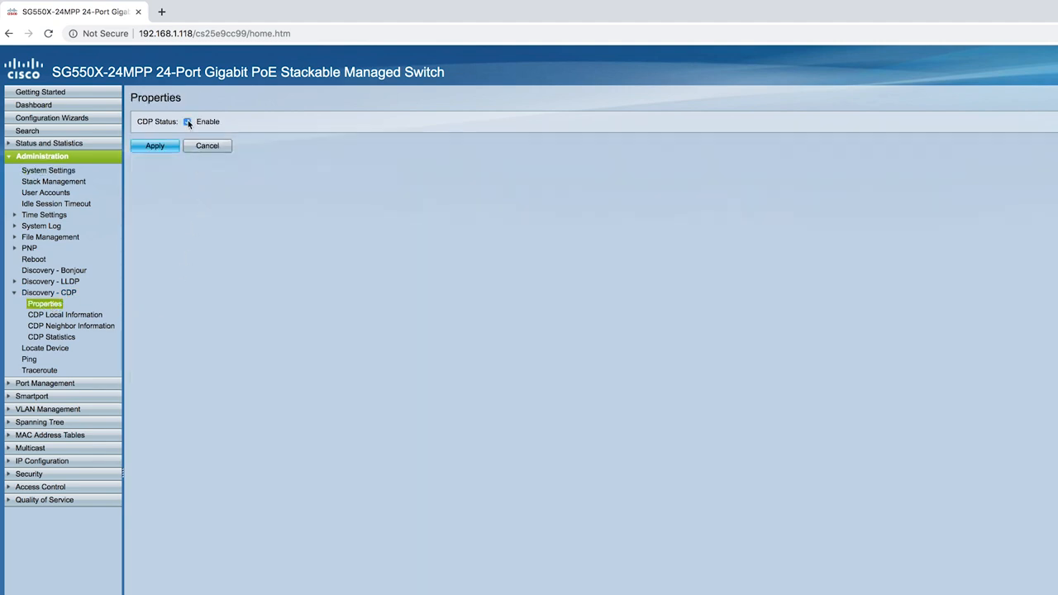
left_click(155, 146)
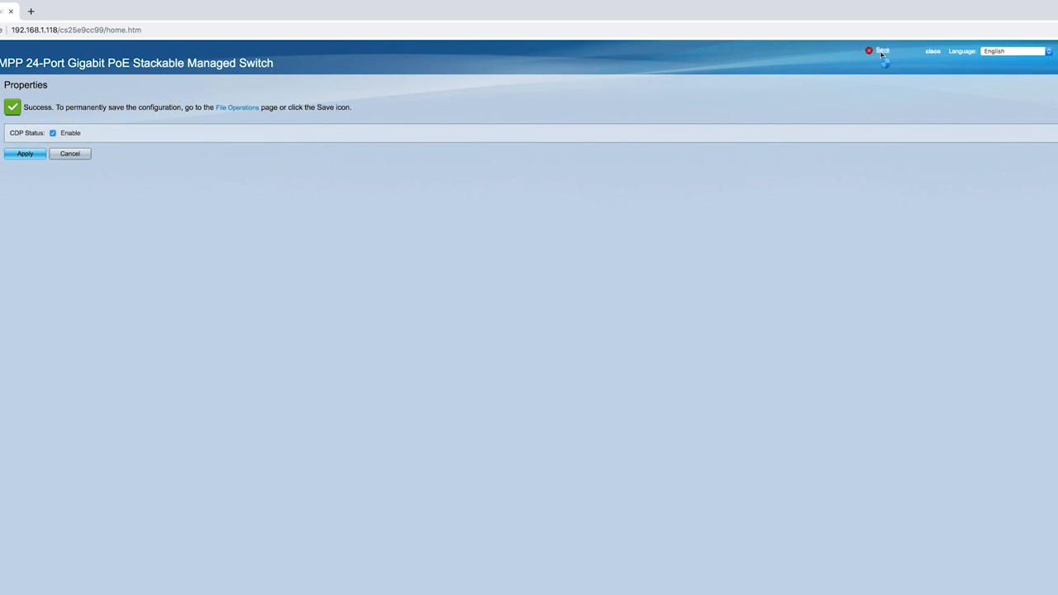
mouse_move(839, 121)
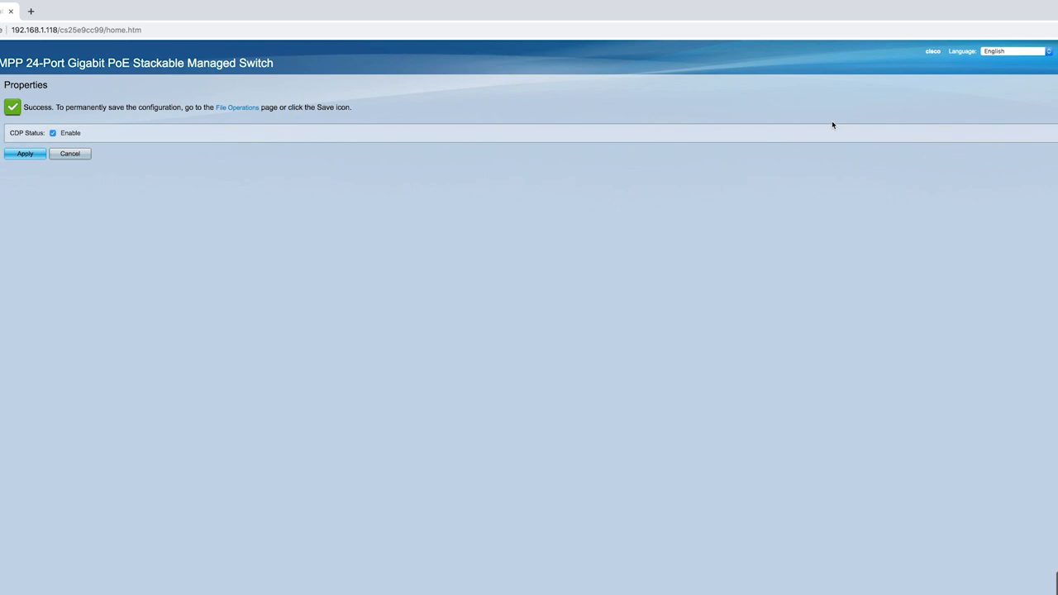
mouse_move(496, 183)
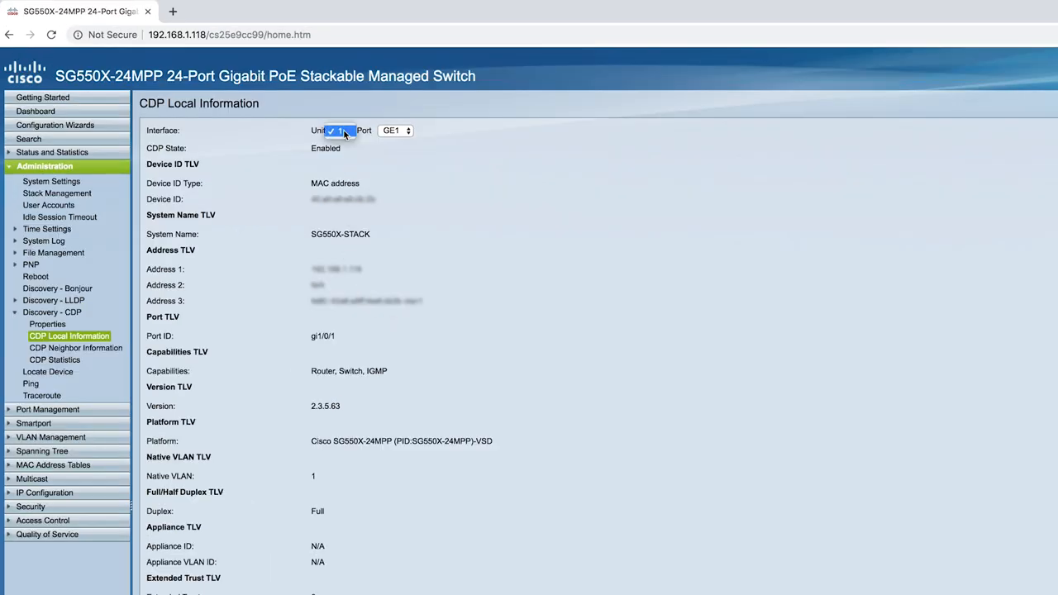
- Show CDP Local Information for Unit 1, Port GE1
left_click(395, 129)
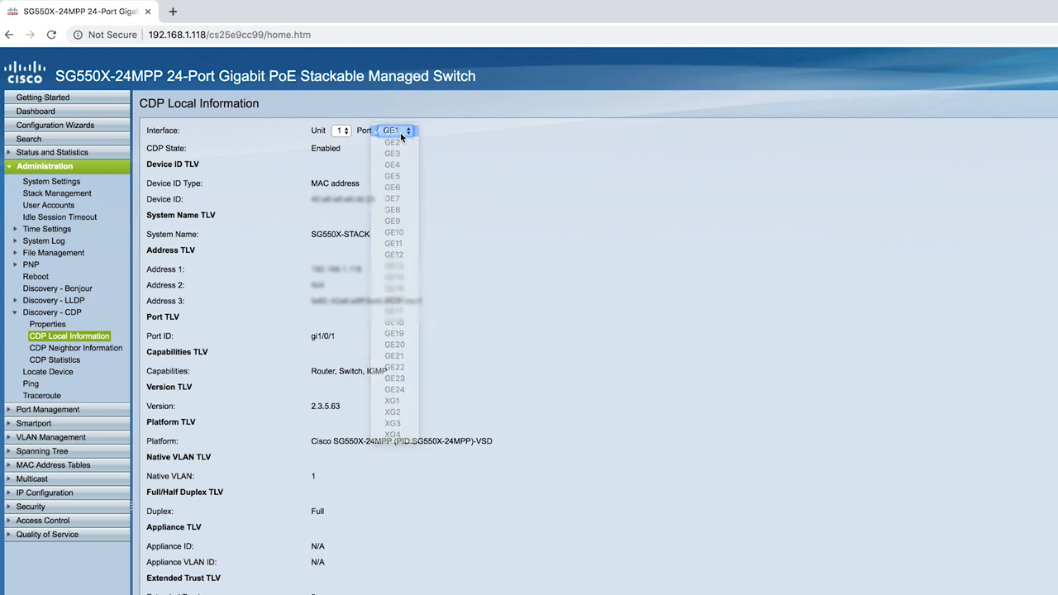
left_click(395, 130)
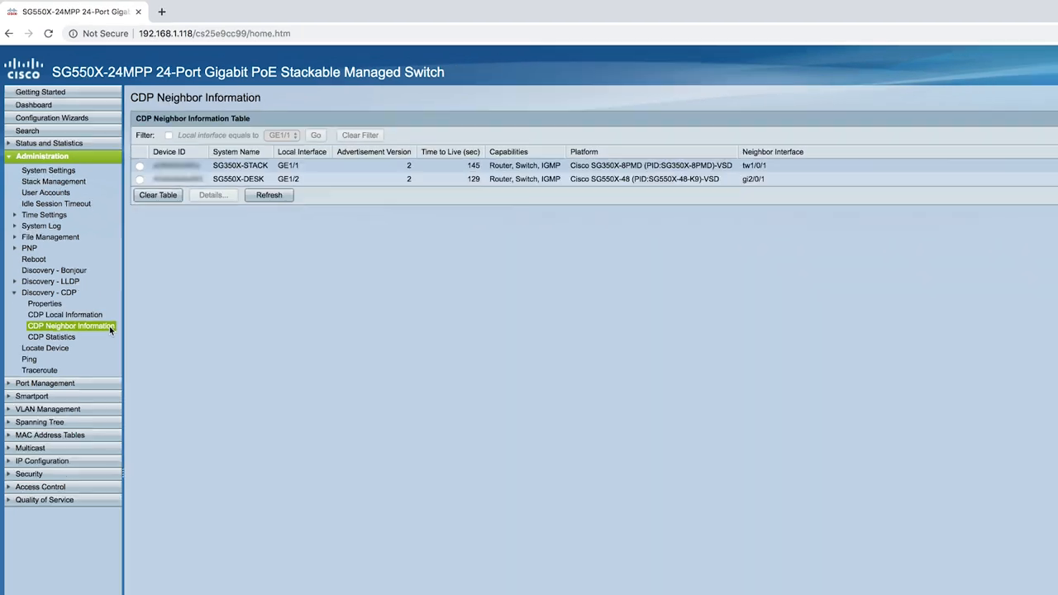
mouse_move(356, 318)
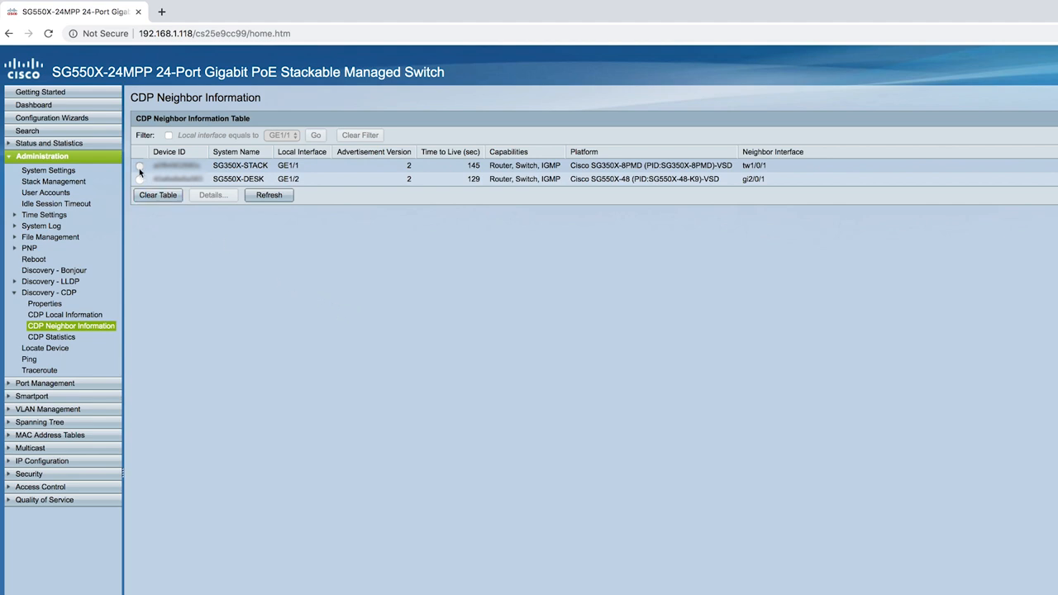
- View the full CDP details of neighbor SG350X-STACK, then close them
left_click(140, 166)
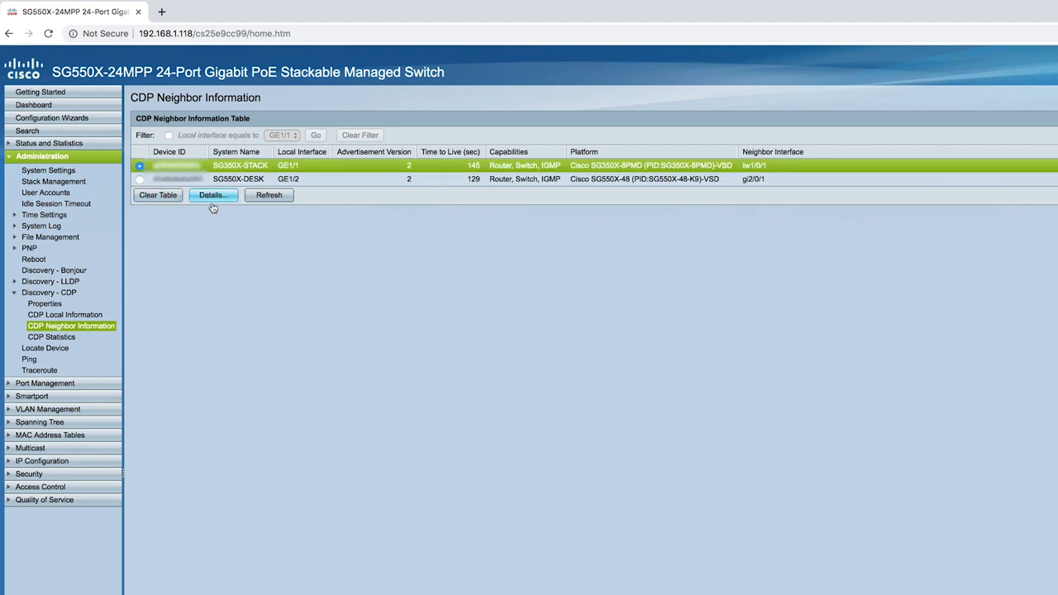
left_click(212, 195)
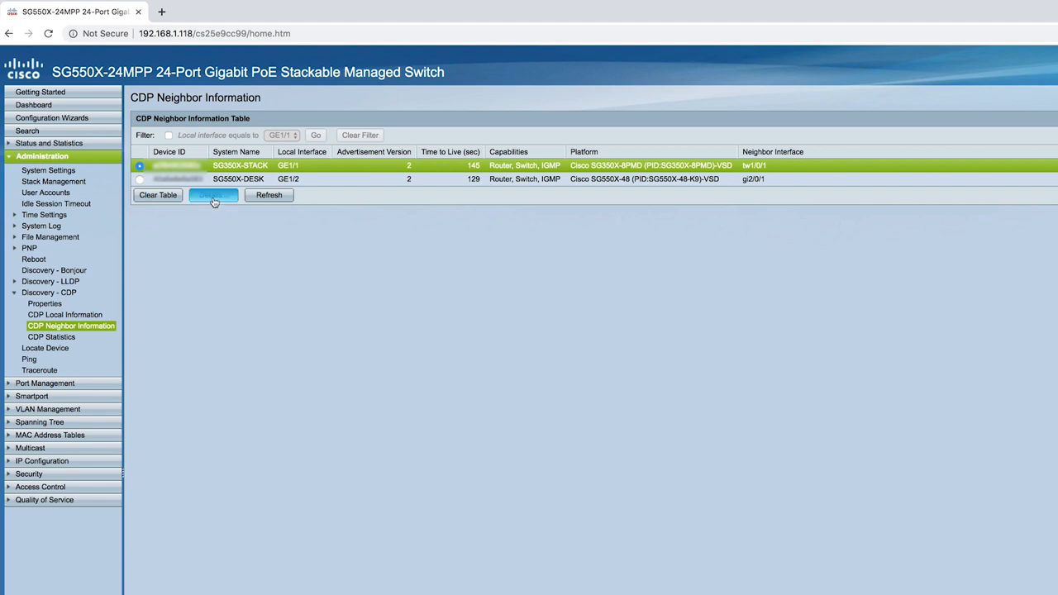
left_click(213, 195)
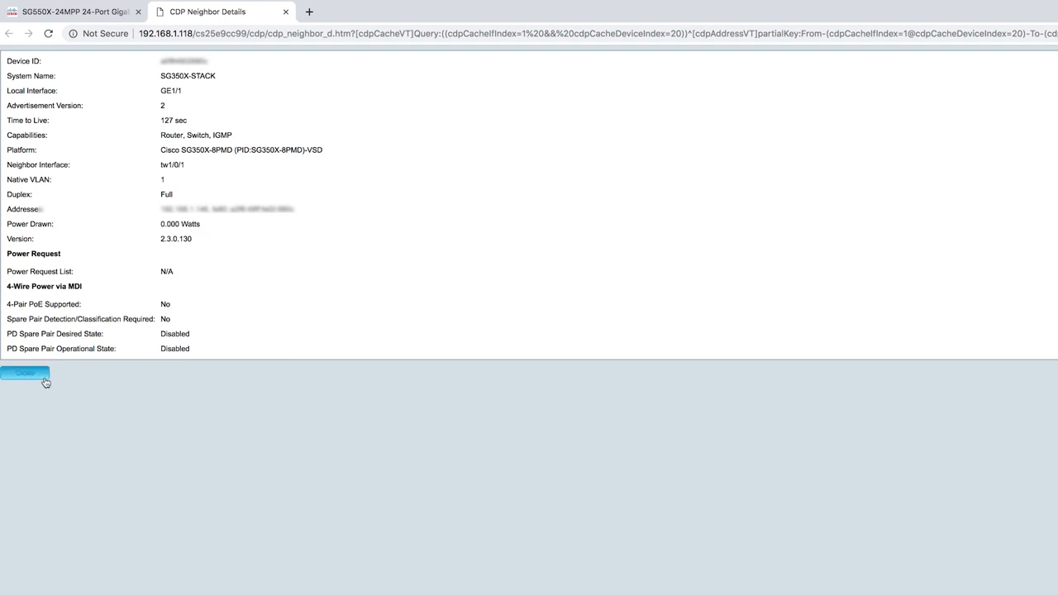
left_click(25, 373)
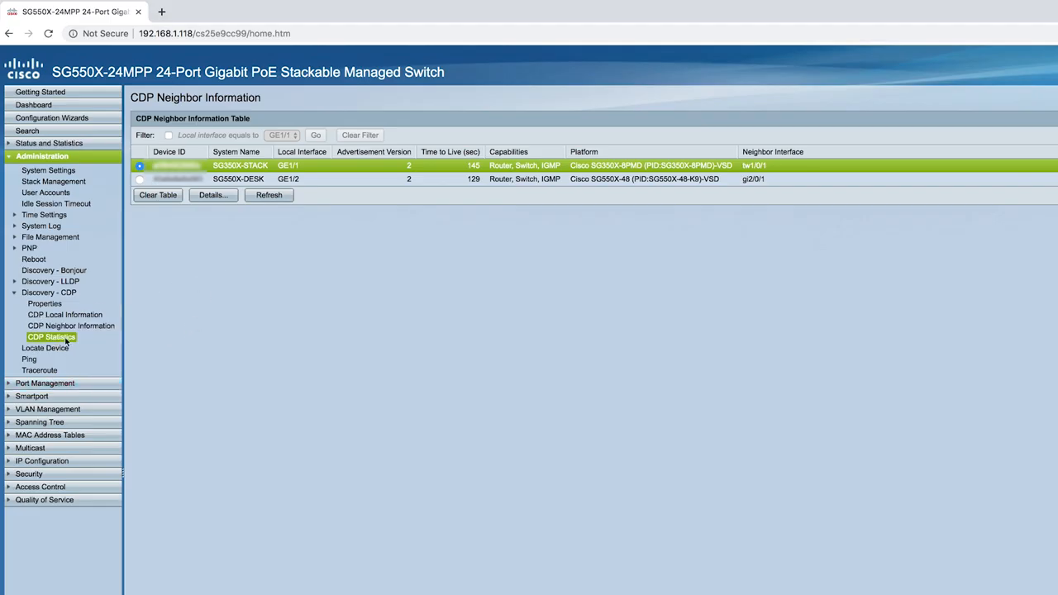
- Review CDP Statistics, select GE11 and clear all interface counters
left_click(51, 336)
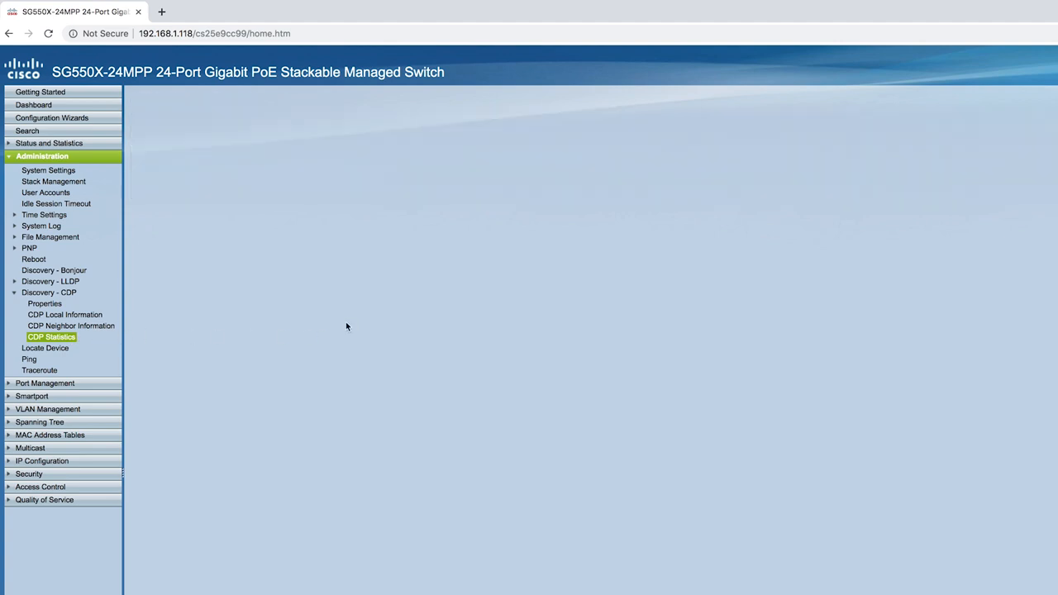
left_click(51, 337)
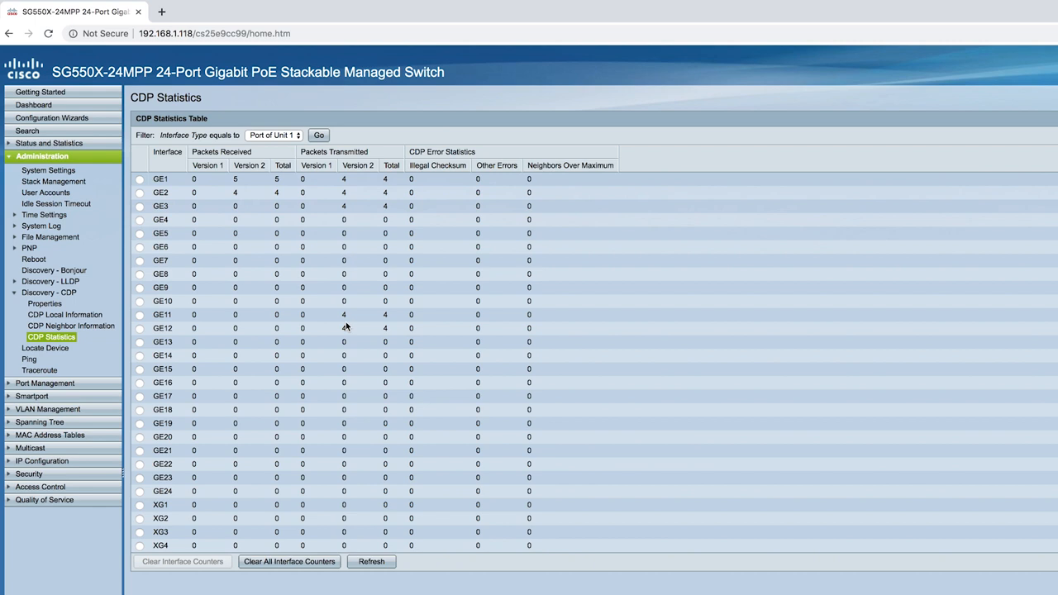
mouse_move(275, 341)
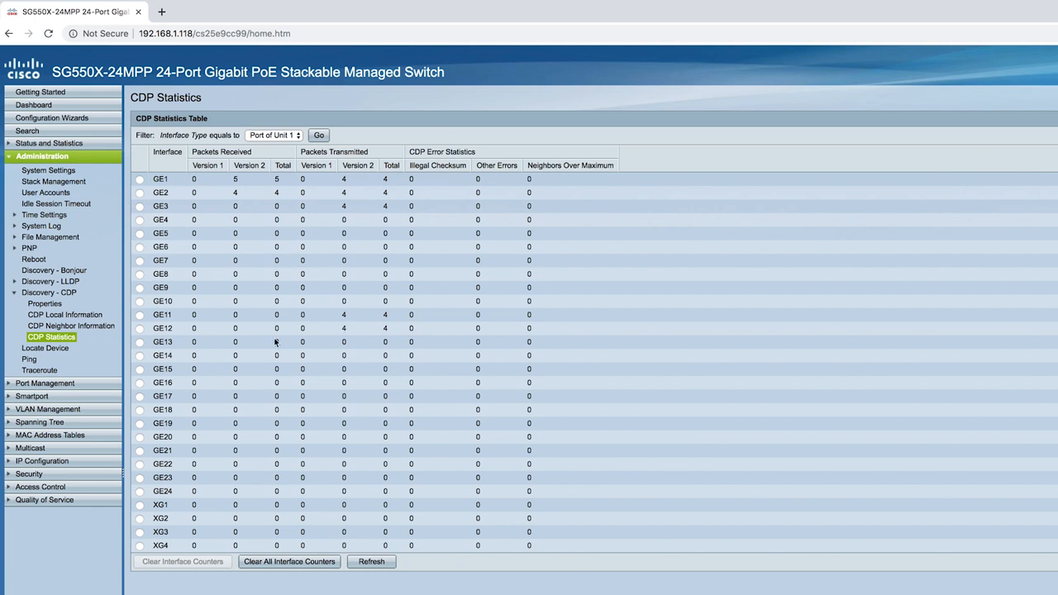
mouse_move(149, 315)
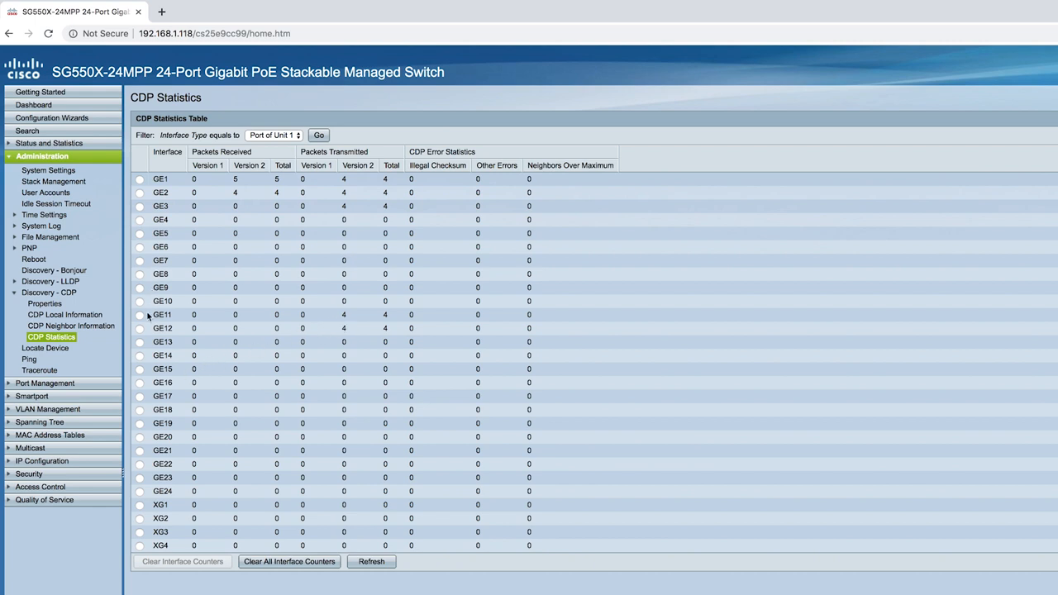
left_click(139, 315)
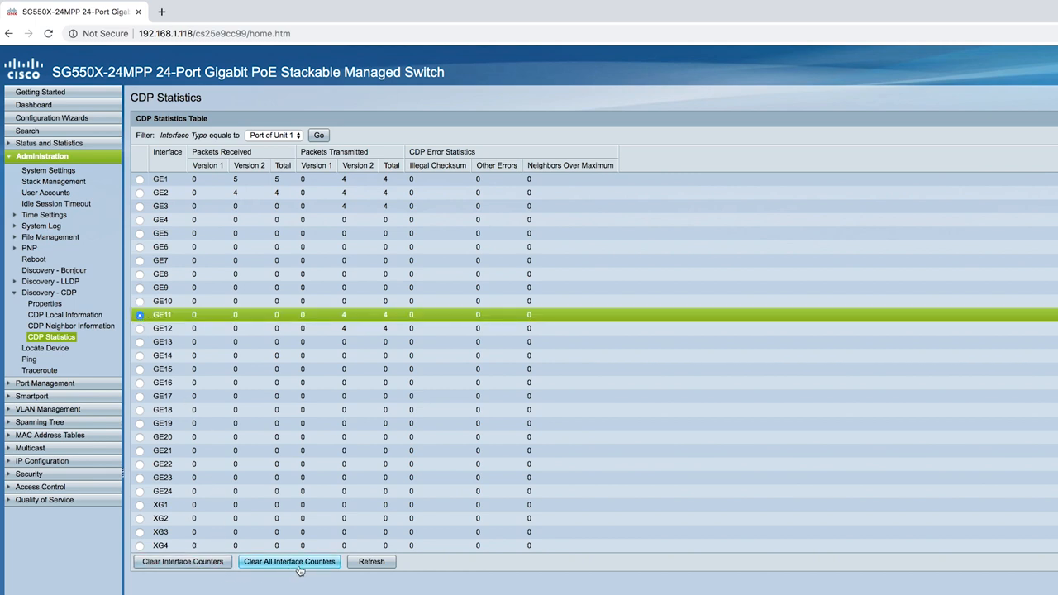
left_click(288, 561)
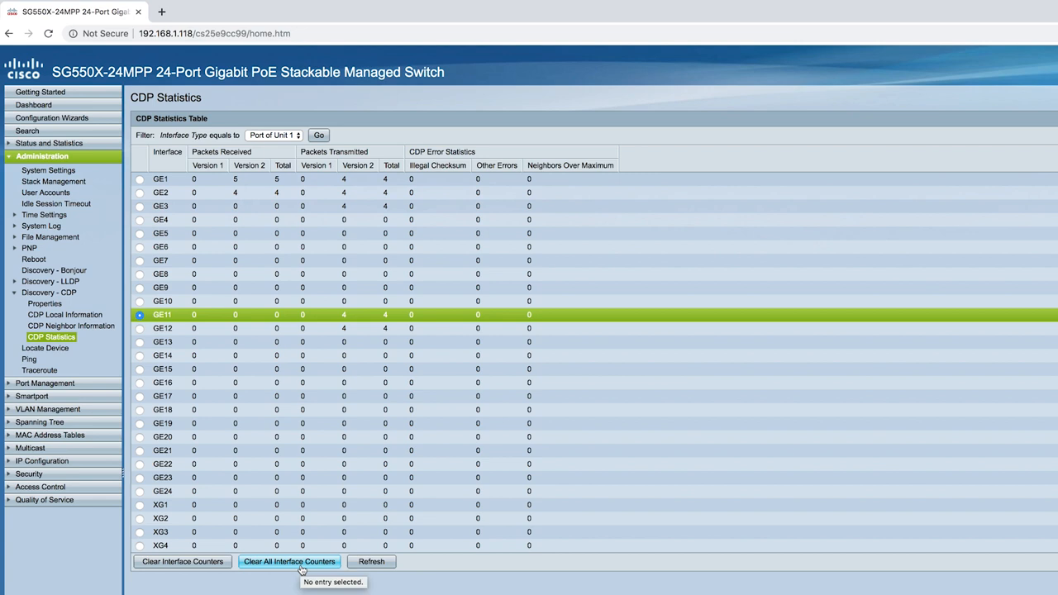